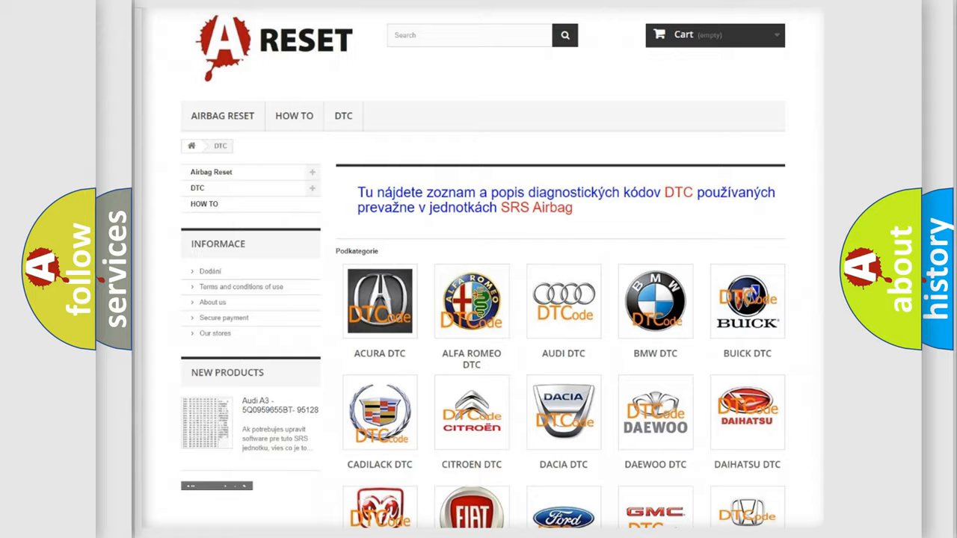
- Scroll through the Chrysler DTC code list down to code B129192
scroll("down", 3)
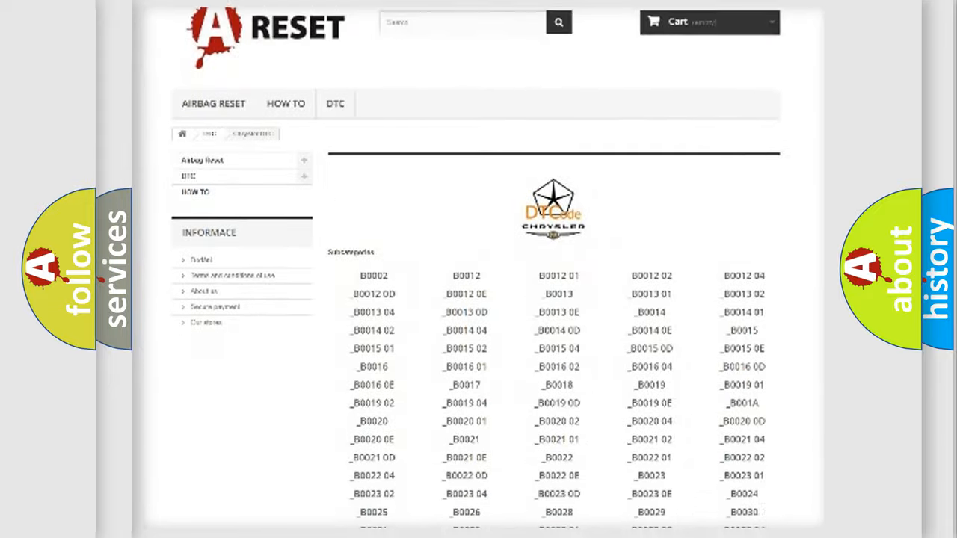
scroll("down", 3)
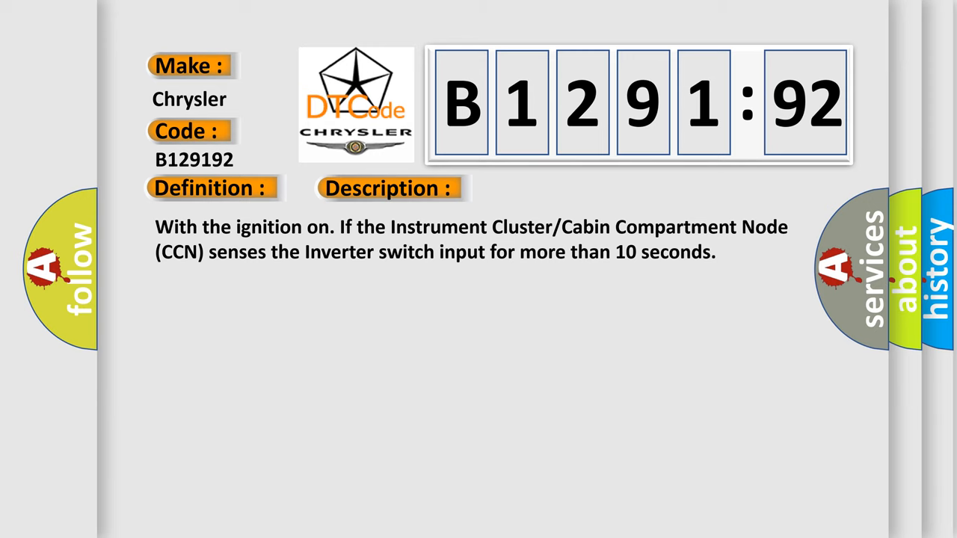
- Advance the slide to reveal the cause of B129192: an object holding the inverter switch applied
left_click(549, 188)
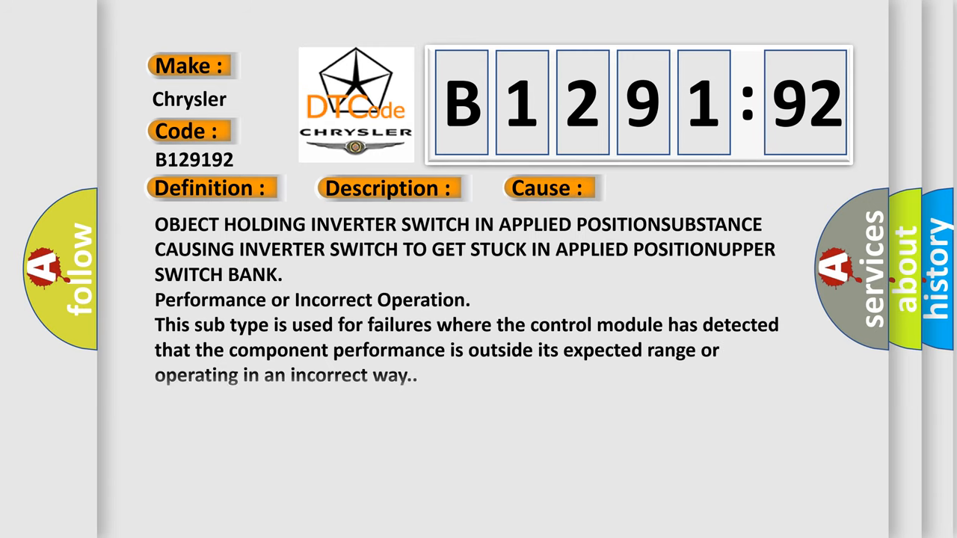